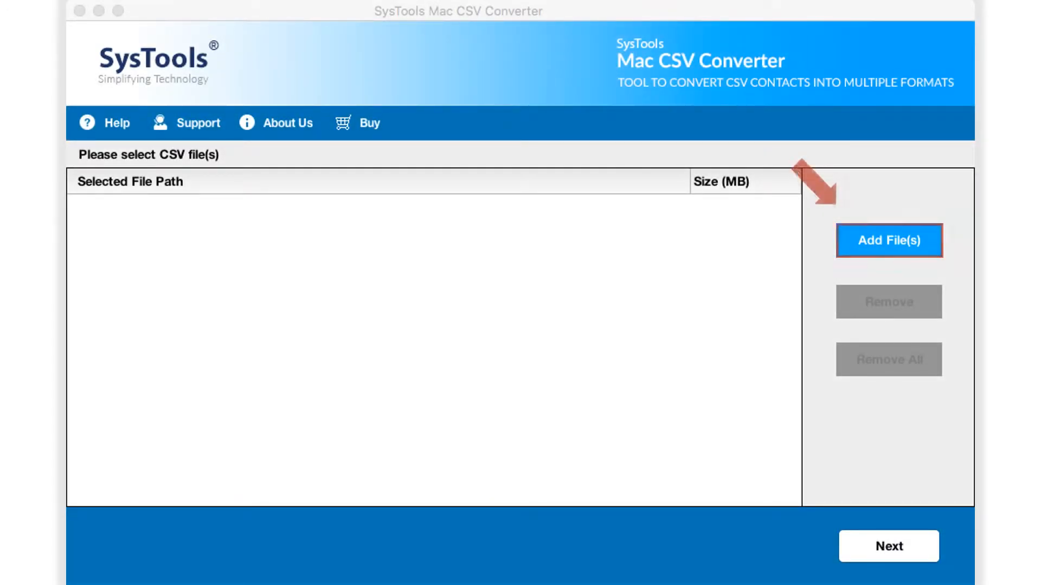
Add the four CSV files, New (MOCK DATA).csv through Test Contact File.csv, from test files.
left_click(888, 239)
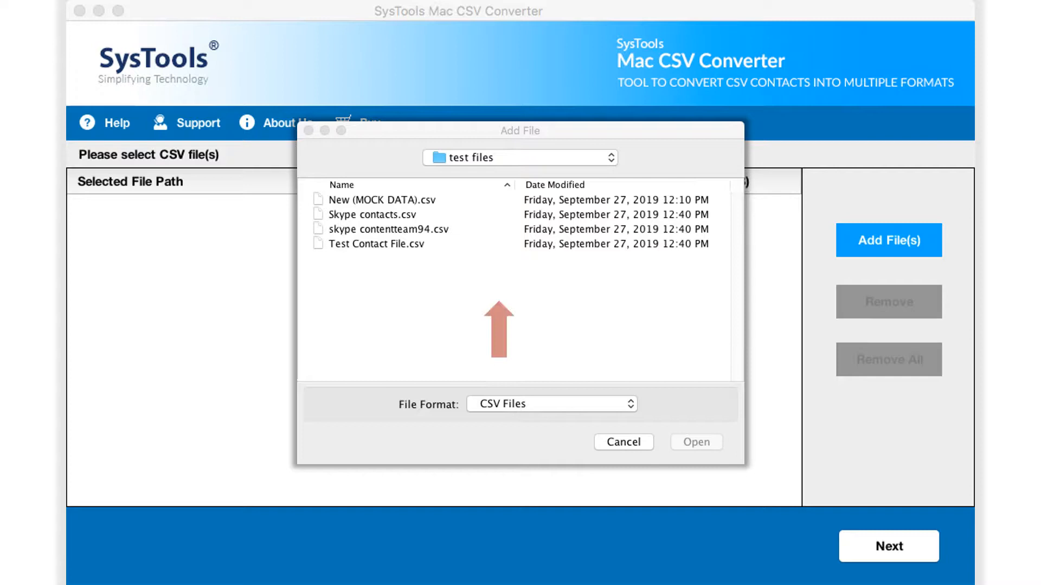
left_click(382, 199)
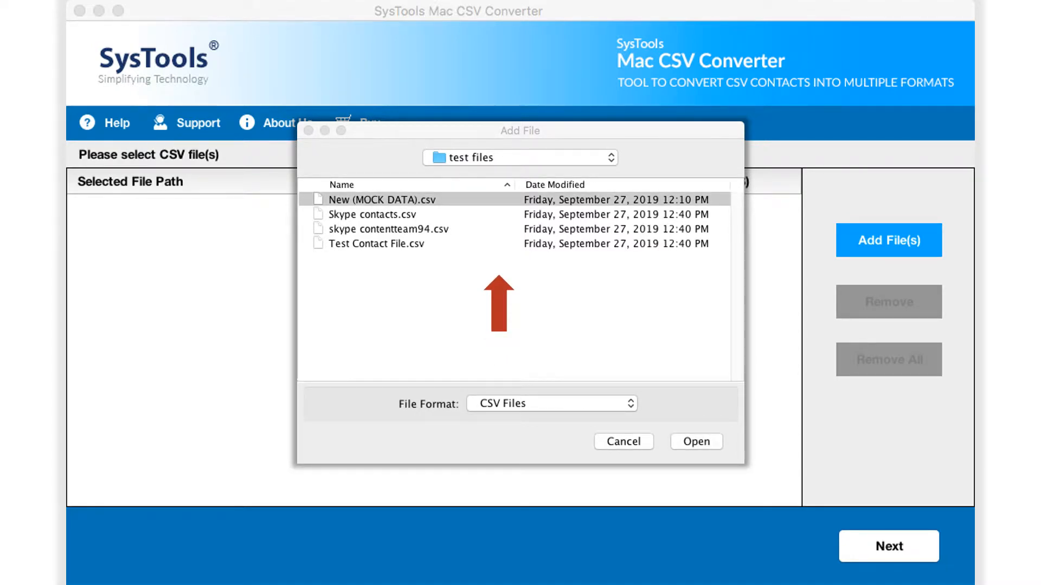
left_click(376, 243)
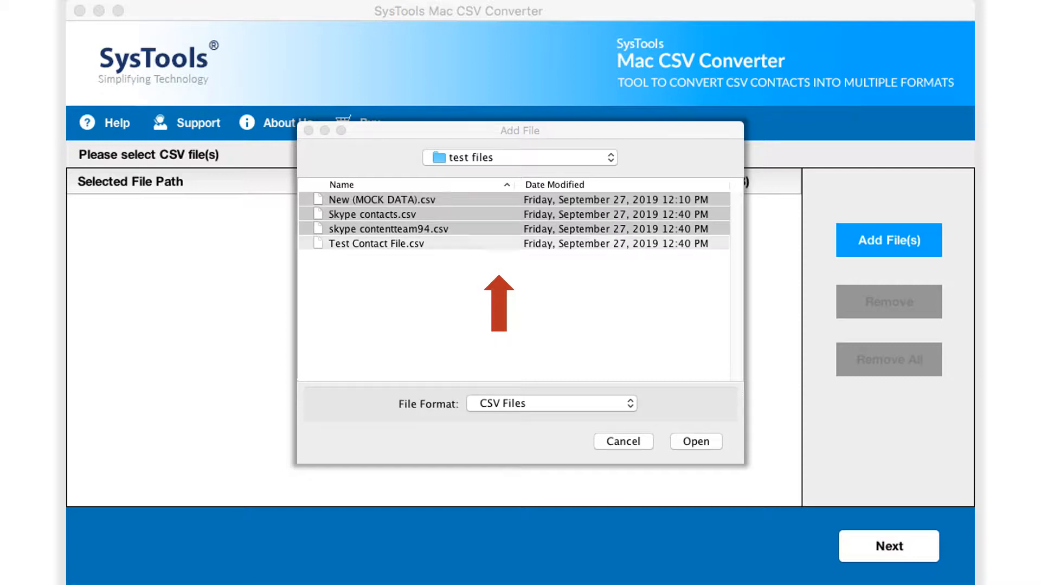
left_click(376, 244)
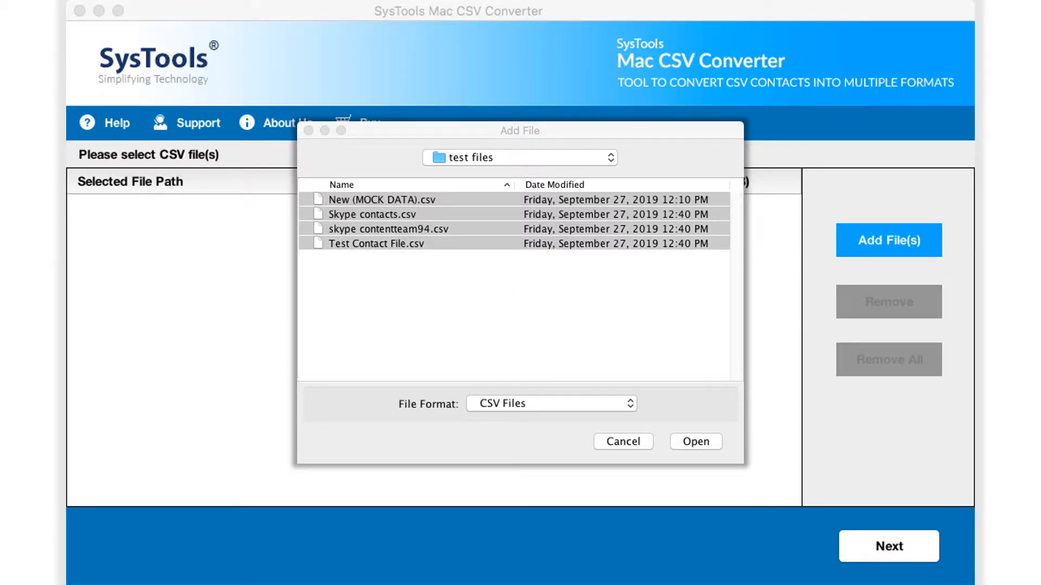
left_click(695, 442)
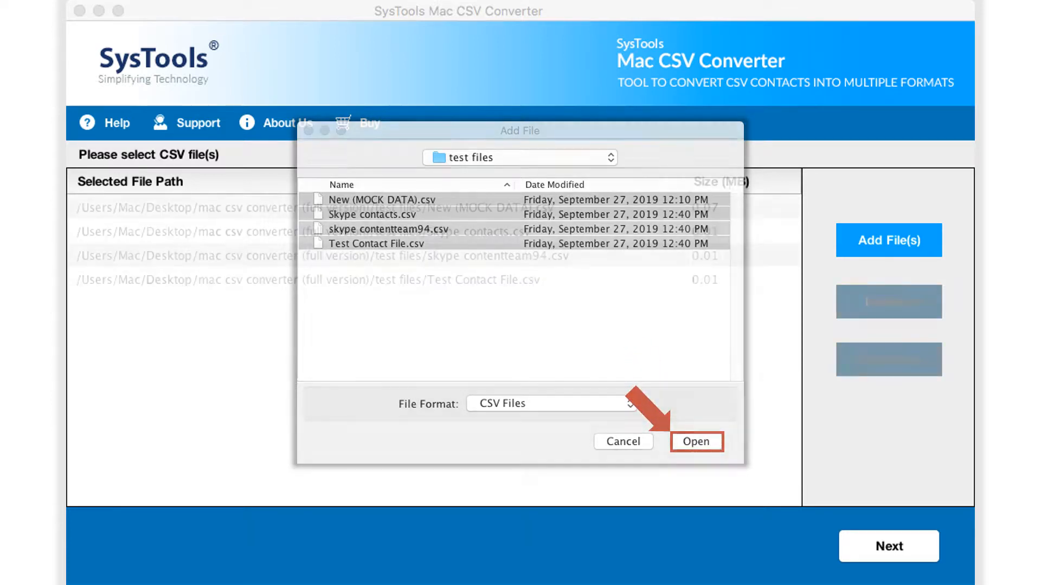
Remove Test Contact File.csv so three CSV files remain.
left_click(695, 442)
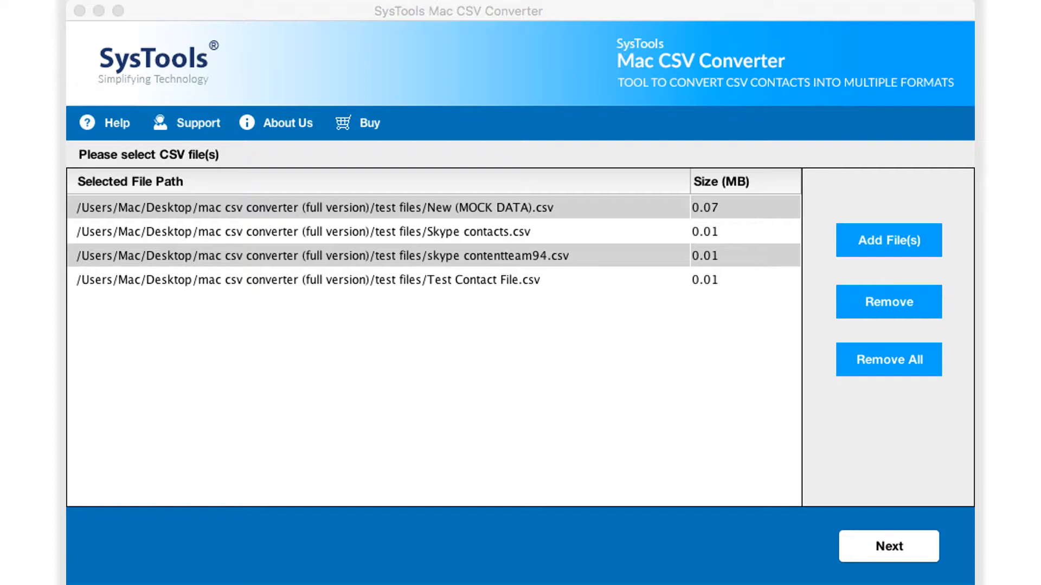
left_click(888, 302)
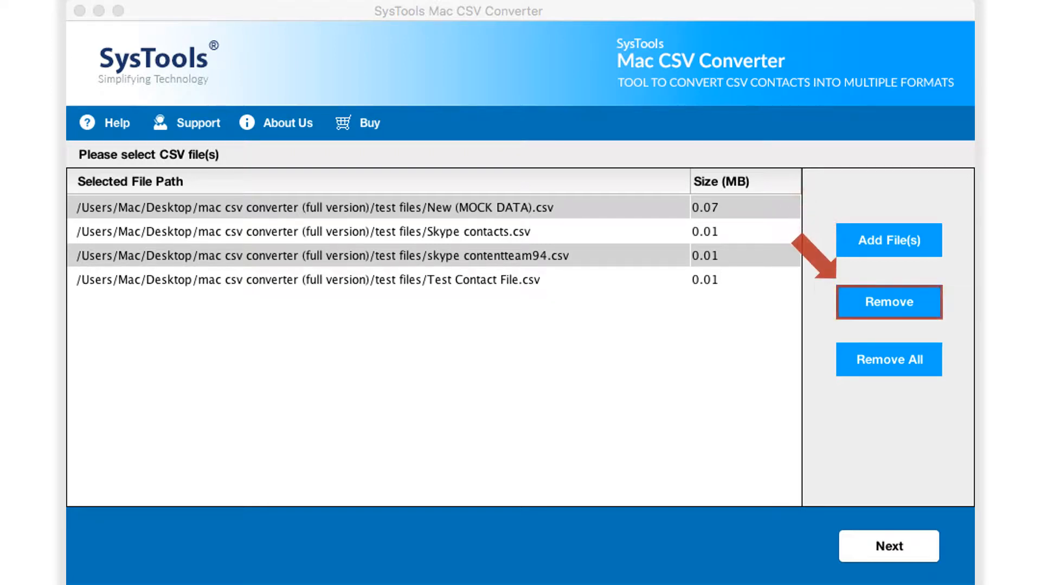
left_click(888, 302)
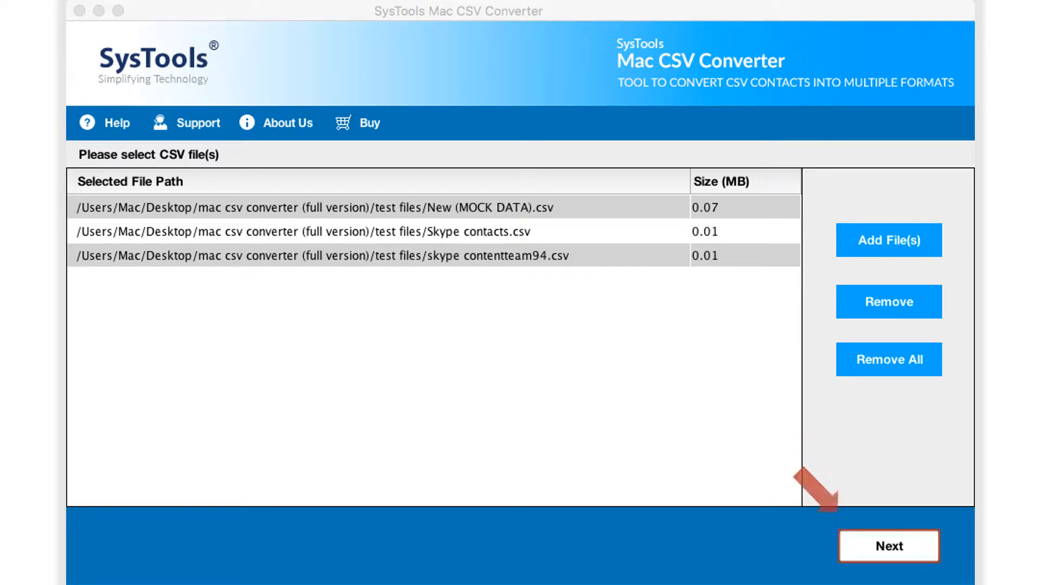
On the export screen, cycle through PST, PDF, HTML and TXT, then choose VCF.
left_click(888, 547)
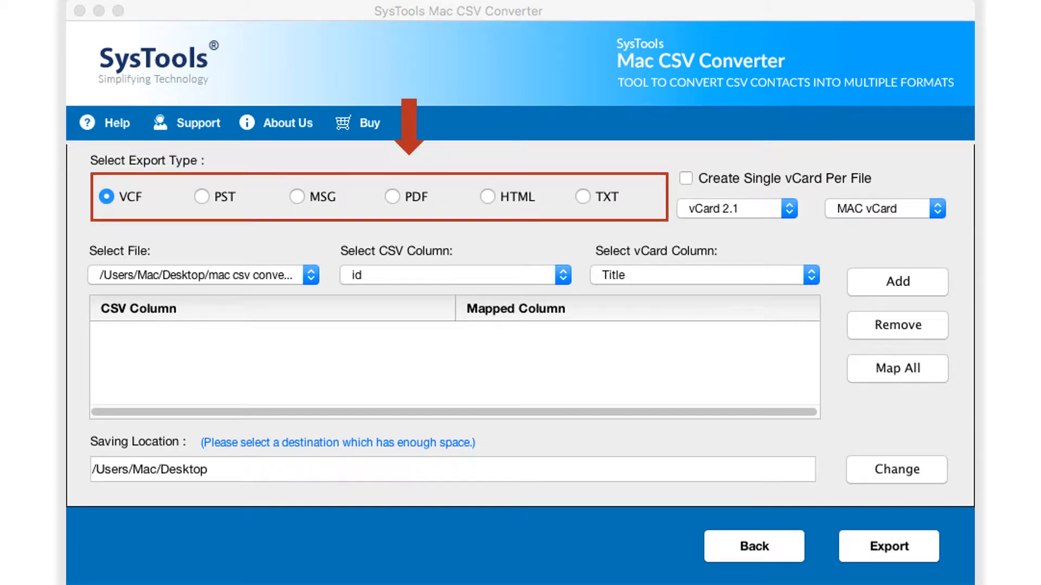
left_click(201, 196)
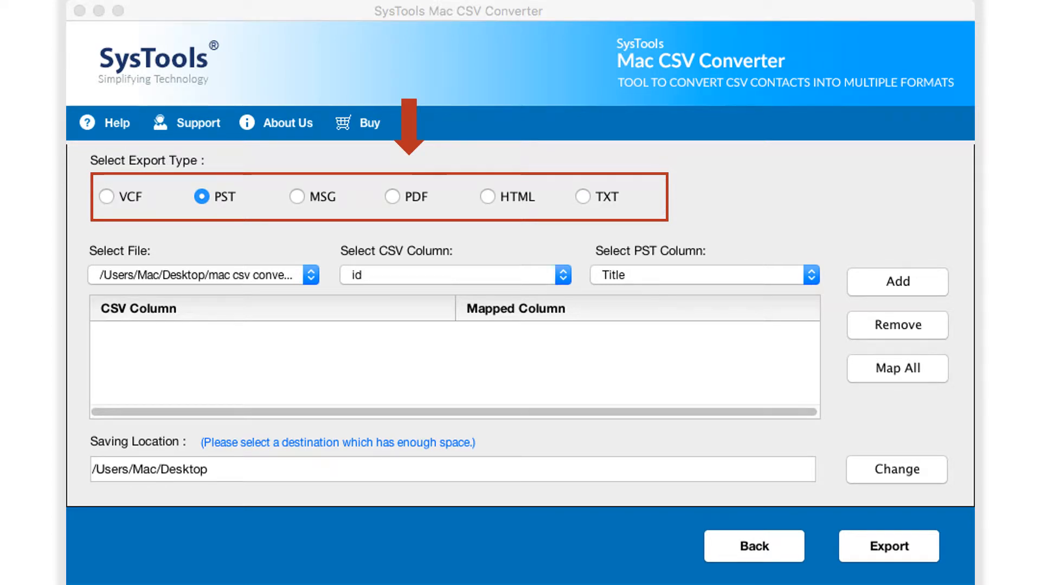
left_click(296, 196)
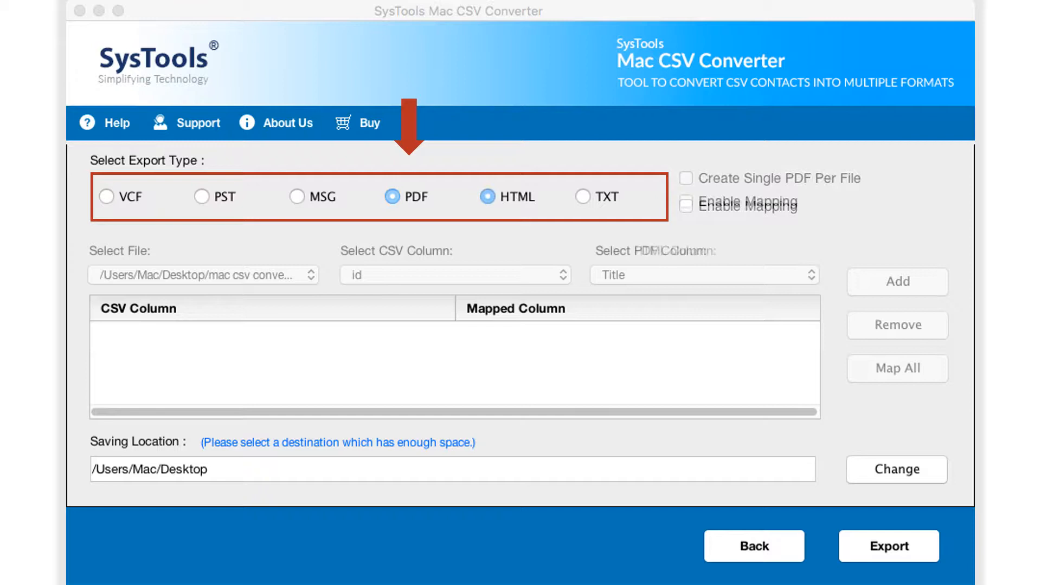
left_click(582, 196)
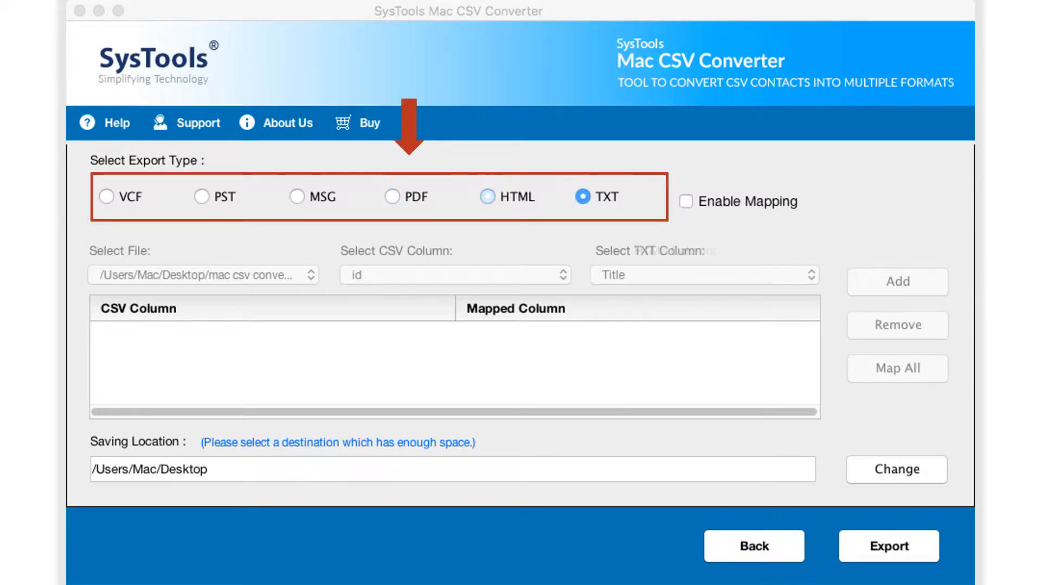
left_click(106, 196)
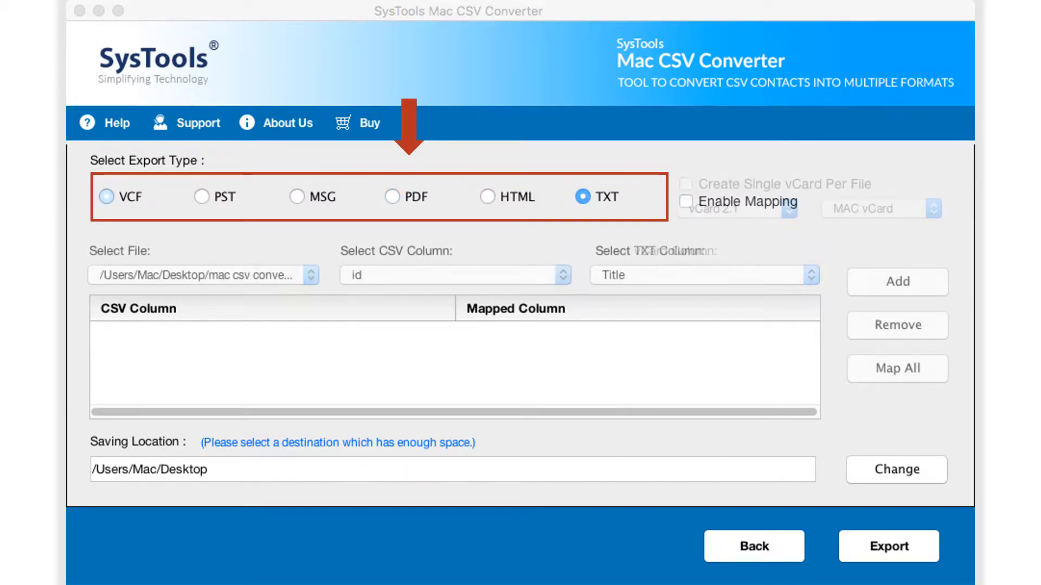
left_click(107, 196)
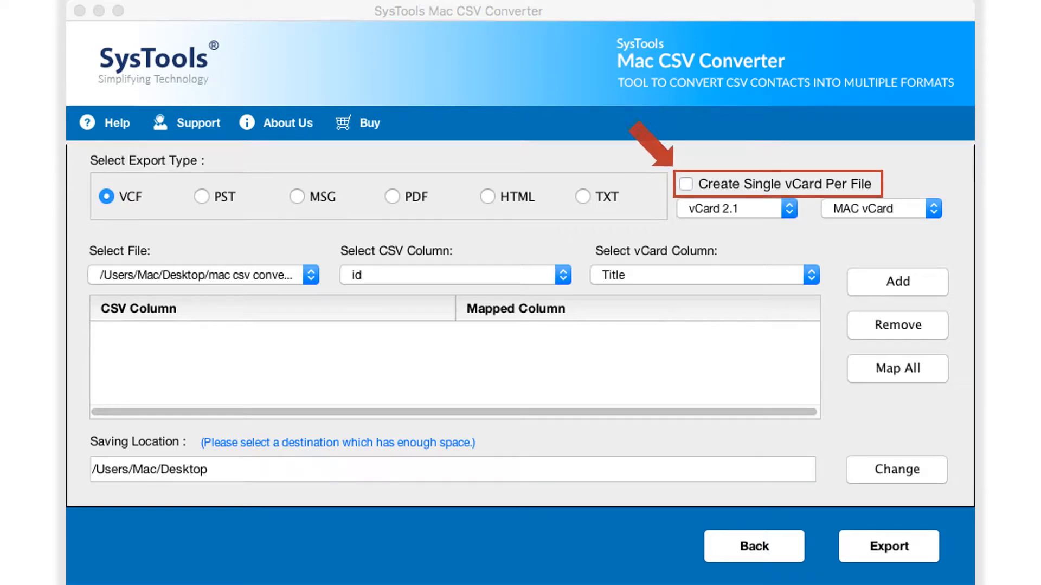
Enable Create Single vCard Per File, keeping vCard 2.1 and MAC vCard.
left_click(686, 184)
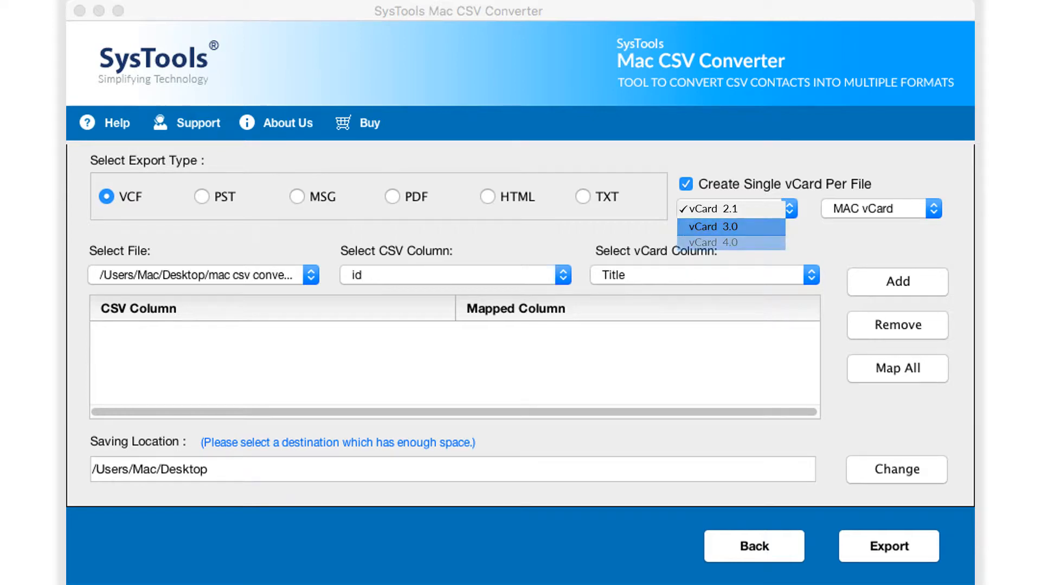
mouse_move(713, 243)
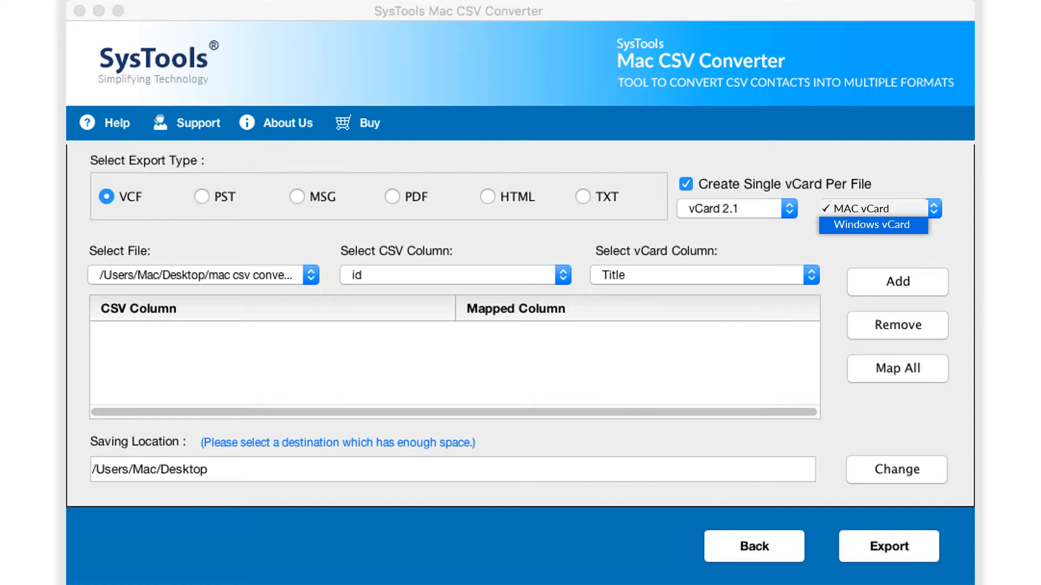
left_click(872, 208)
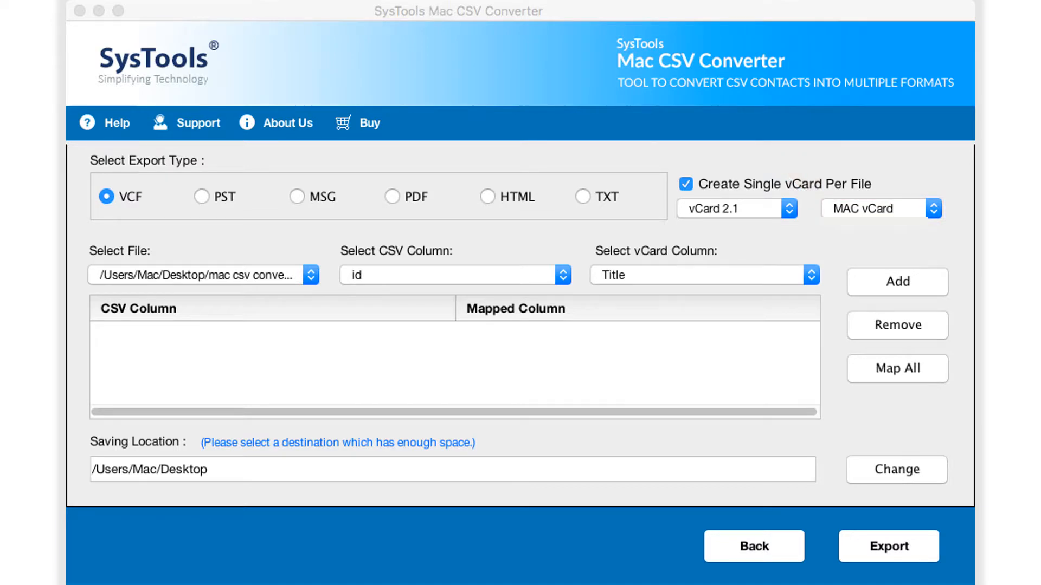
Add CSV-to-vCard pairs like id→JobTitle, remove an unwanted row, then try Map All.
left_click(561, 274)
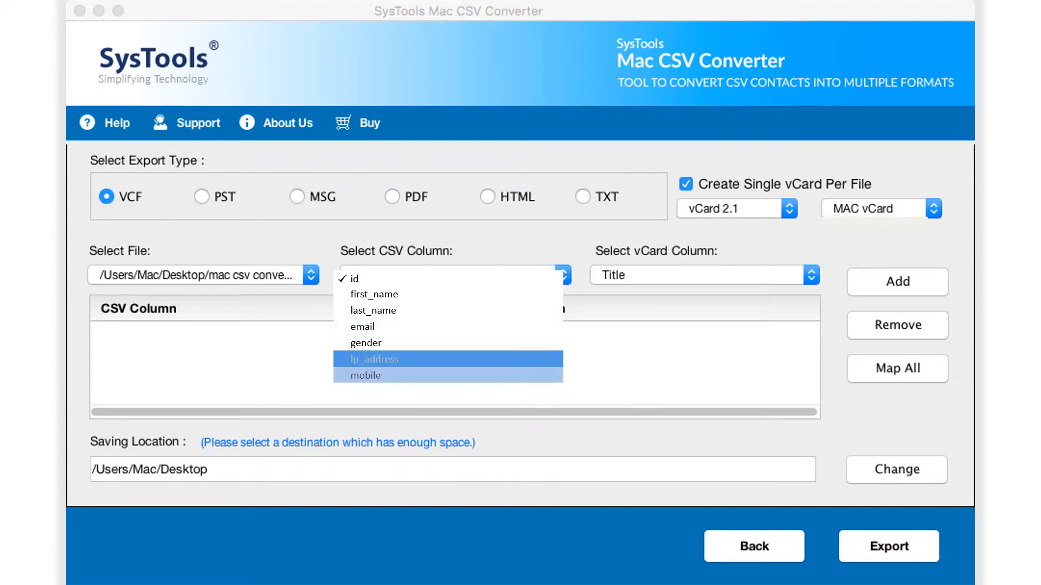
left_click(358, 277)
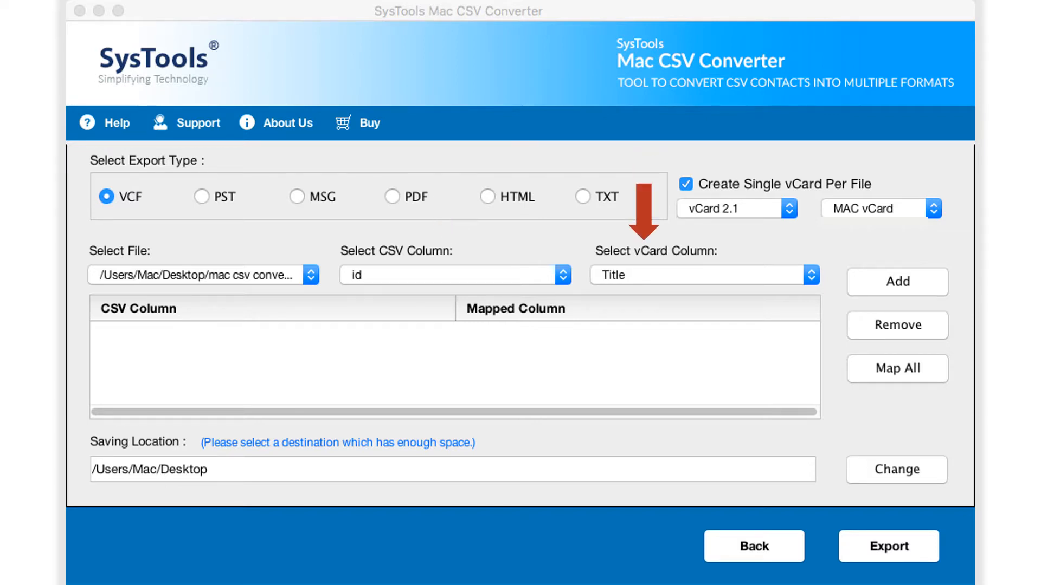
left_click(896, 282)
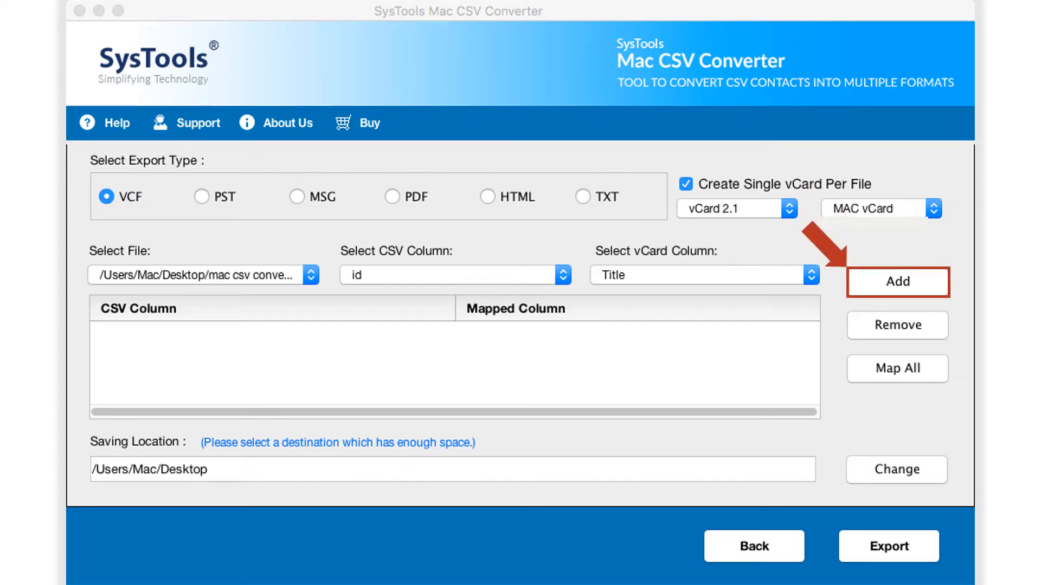
left_click(897, 281)
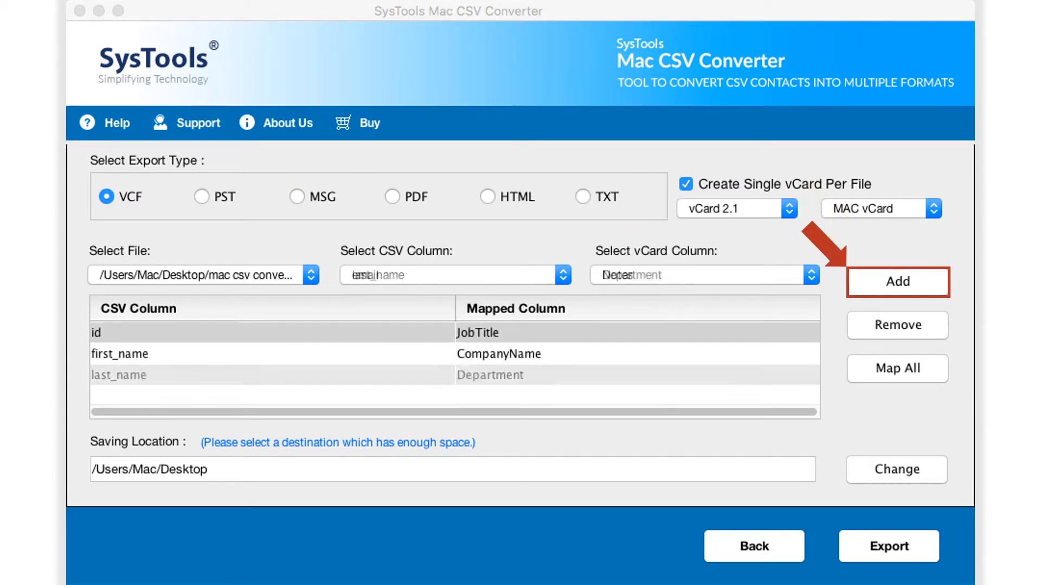
left_click(896, 282)
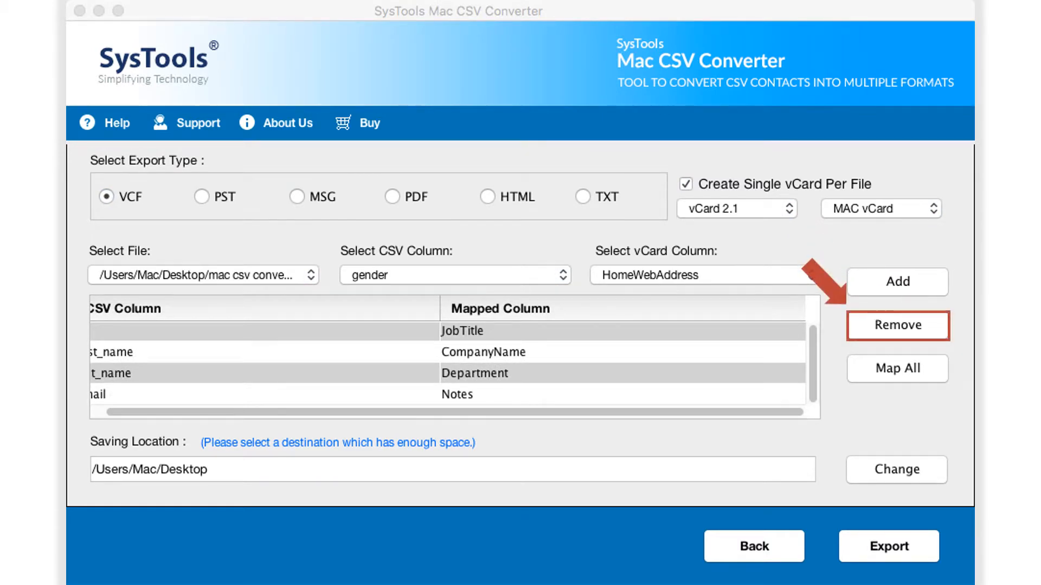
left_click(896, 325)
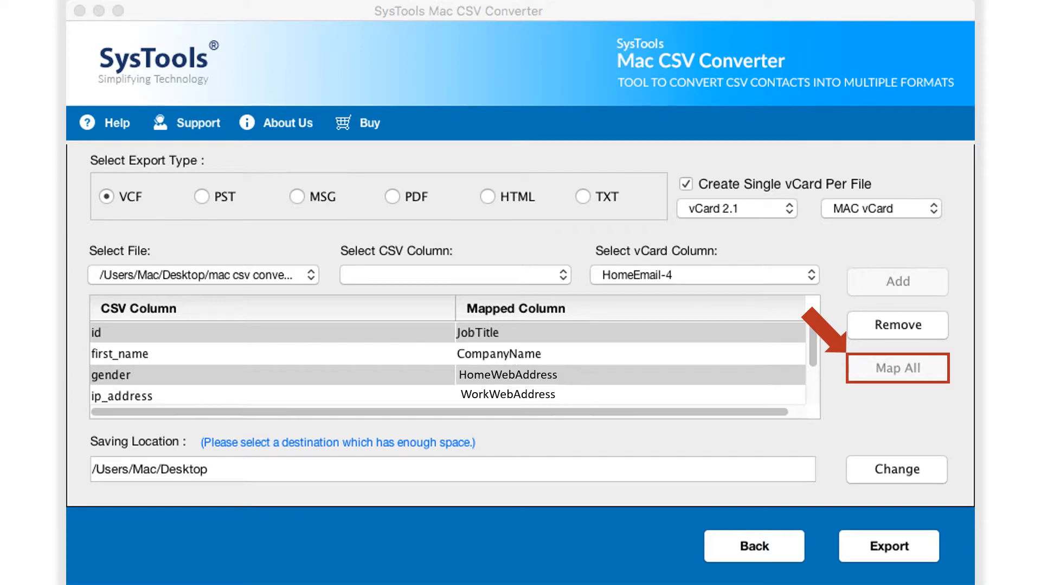
left_click(896, 368)
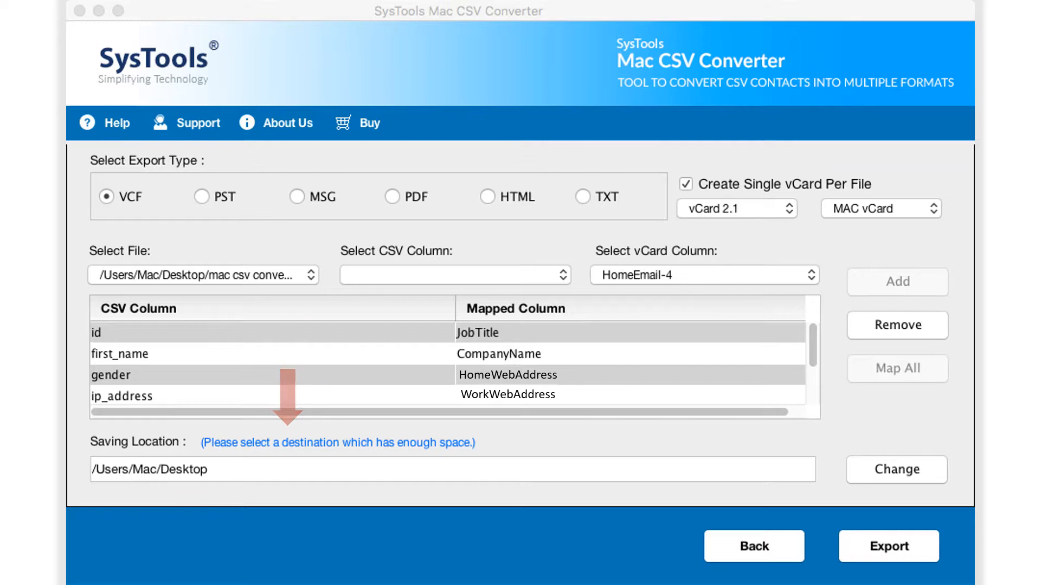
Change the saving location to Desktop's SysTools MAC CSV COnverter Print Screens folder.
left_click(895, 469)
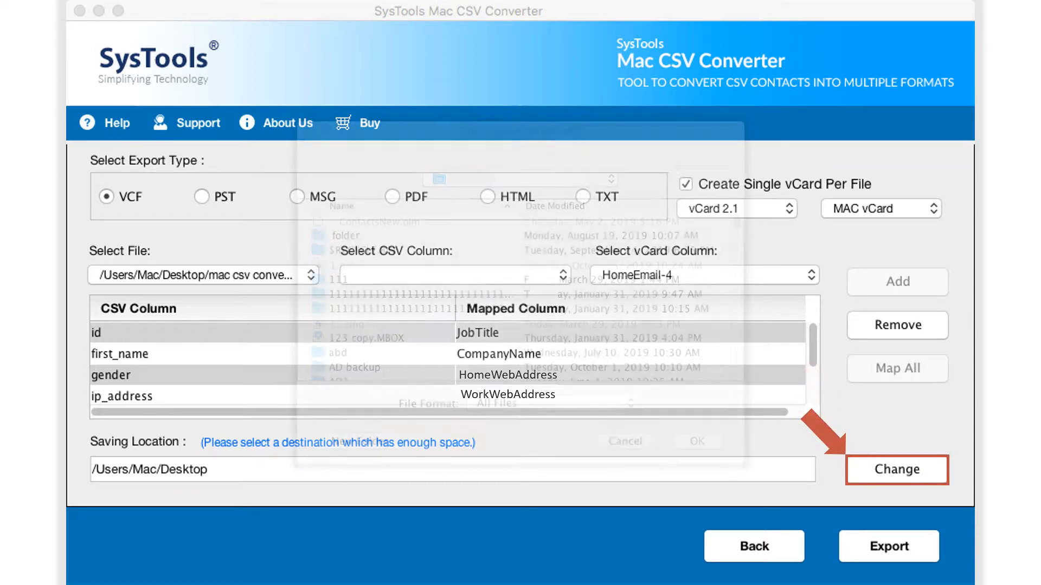
left_click(896, 470)
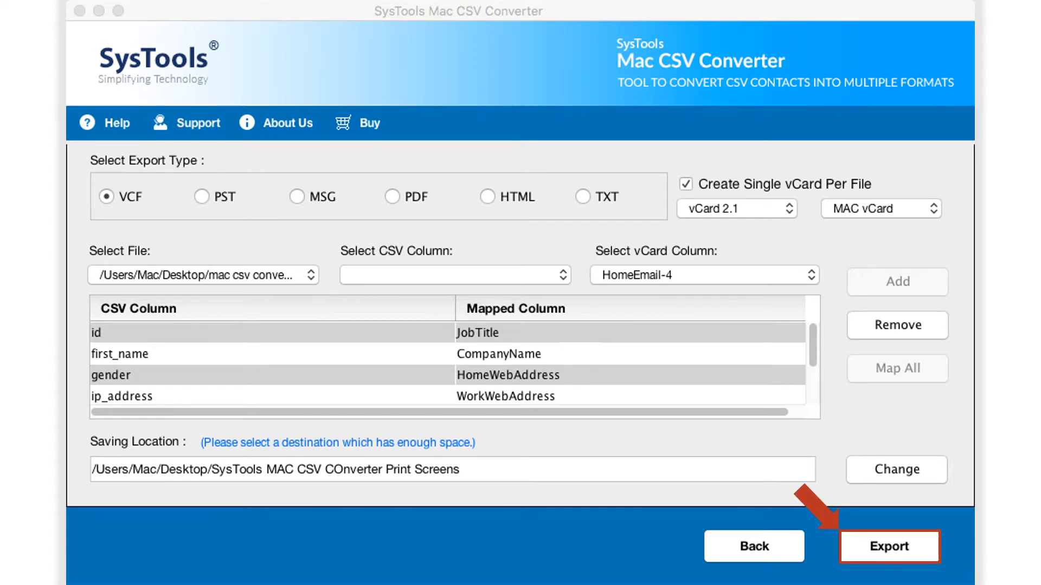
Run the VCF export and dismiss the 'Export process completed successfully' message.
left_click(887, 547)
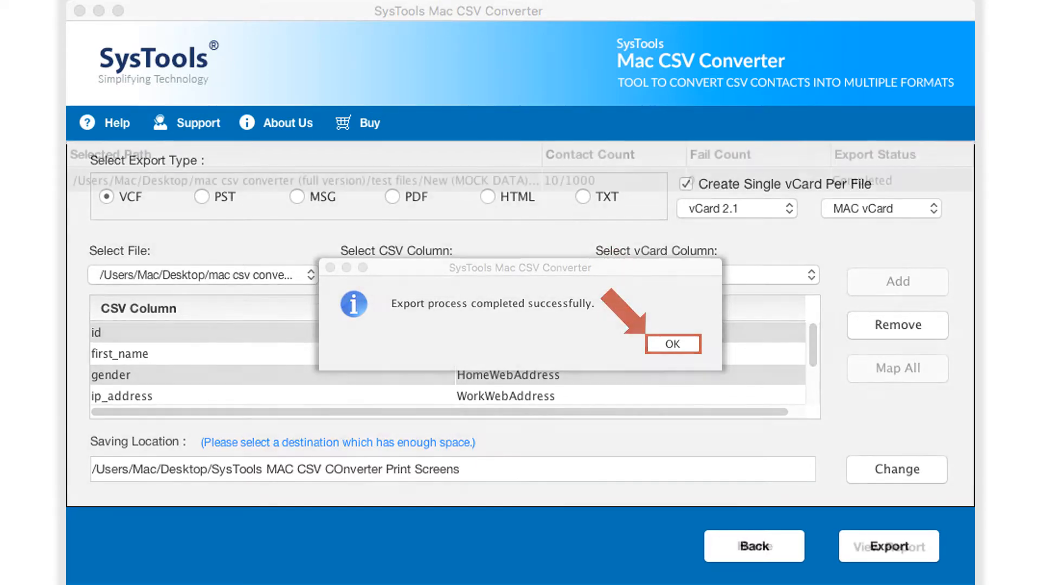
left_click(671, 344)
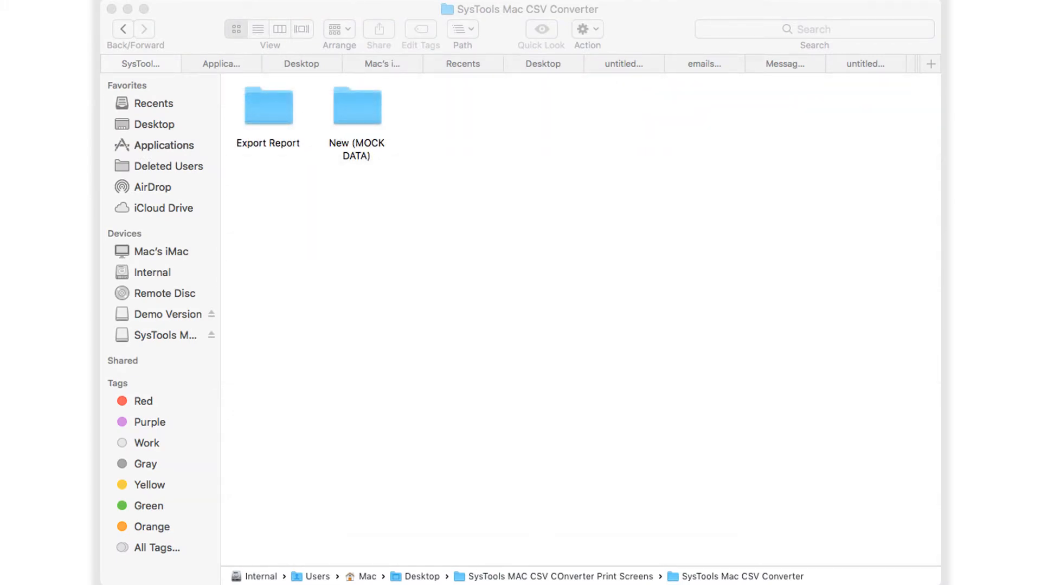
Browse the export folders in Finder, selecting New (MOCK DATA).vcf and viewing systools-merged.csv.
double_click(269, 106)
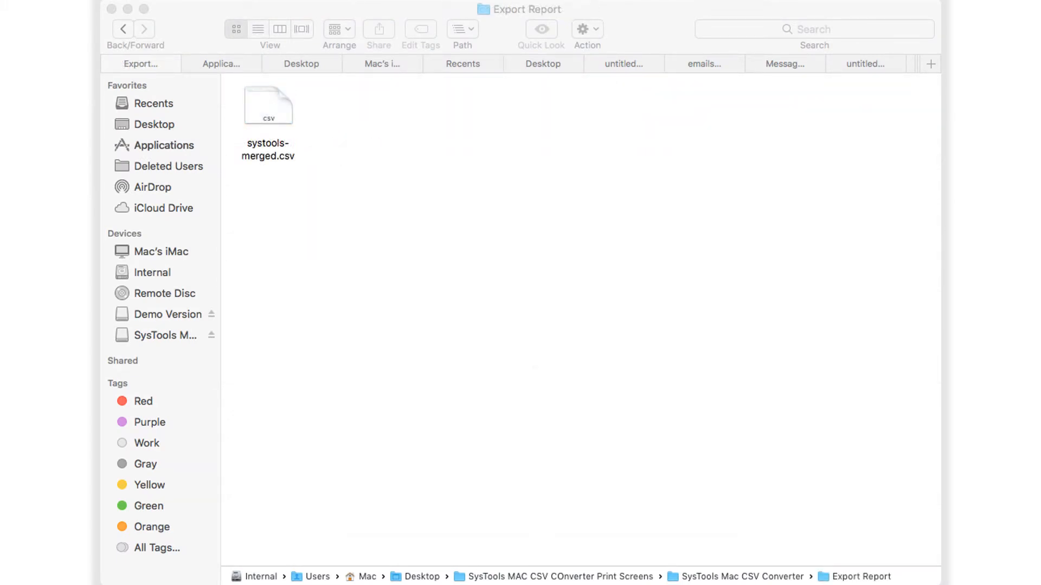
double_click(267, 107)
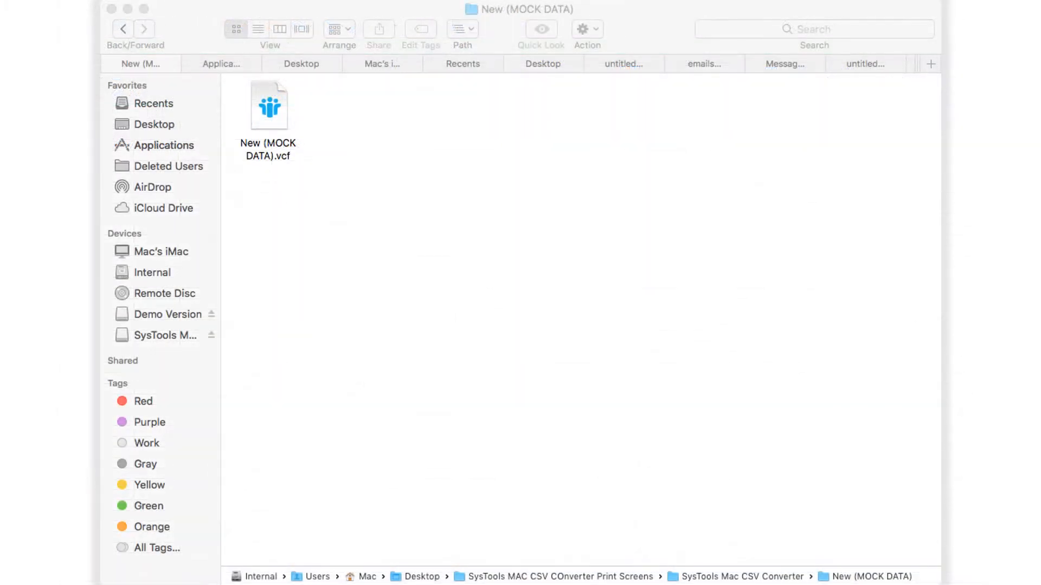
left_click(268, 106)
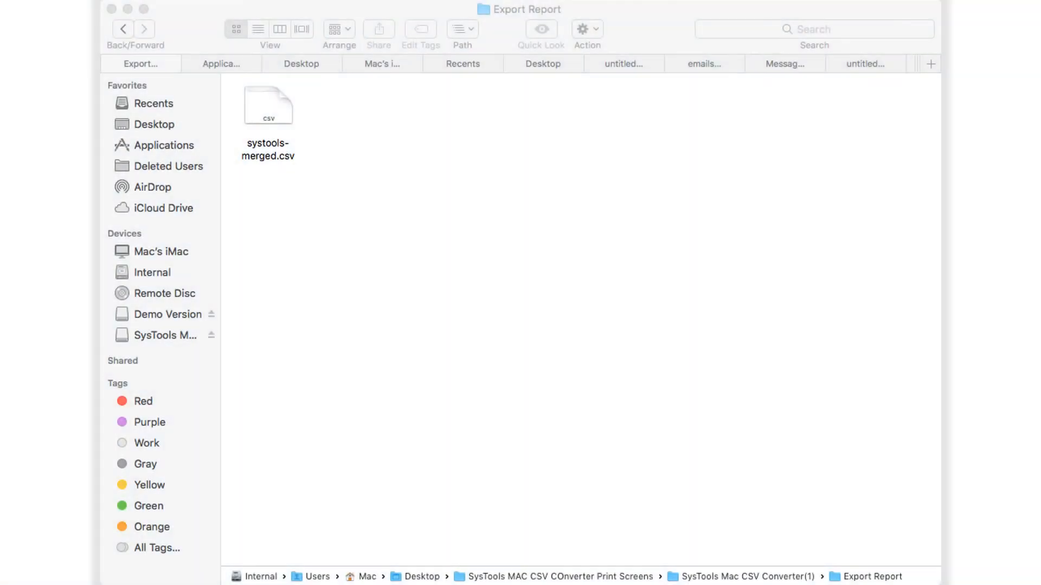
double_click(267, 106)
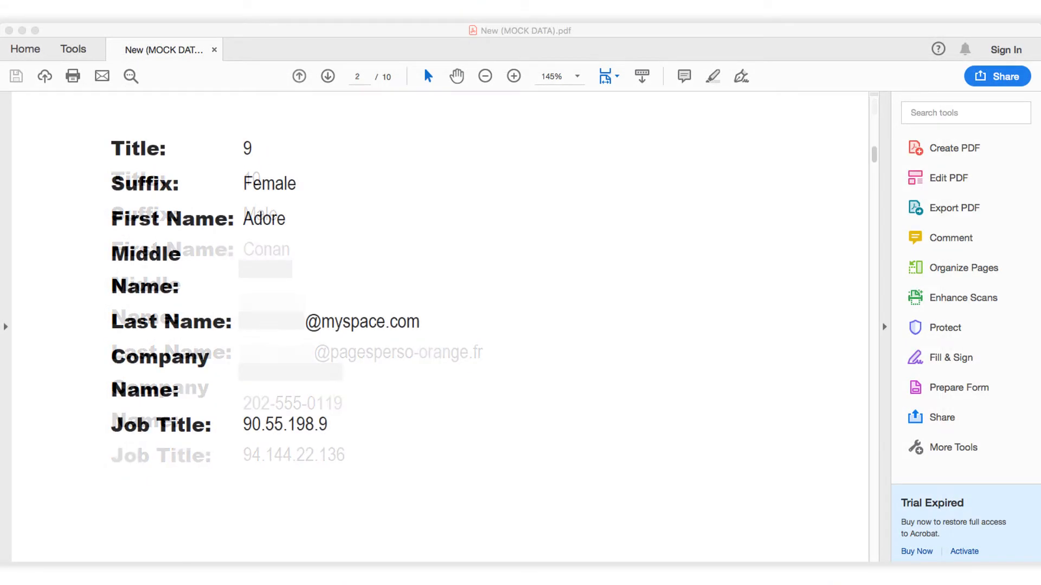
left_click(328, 76)
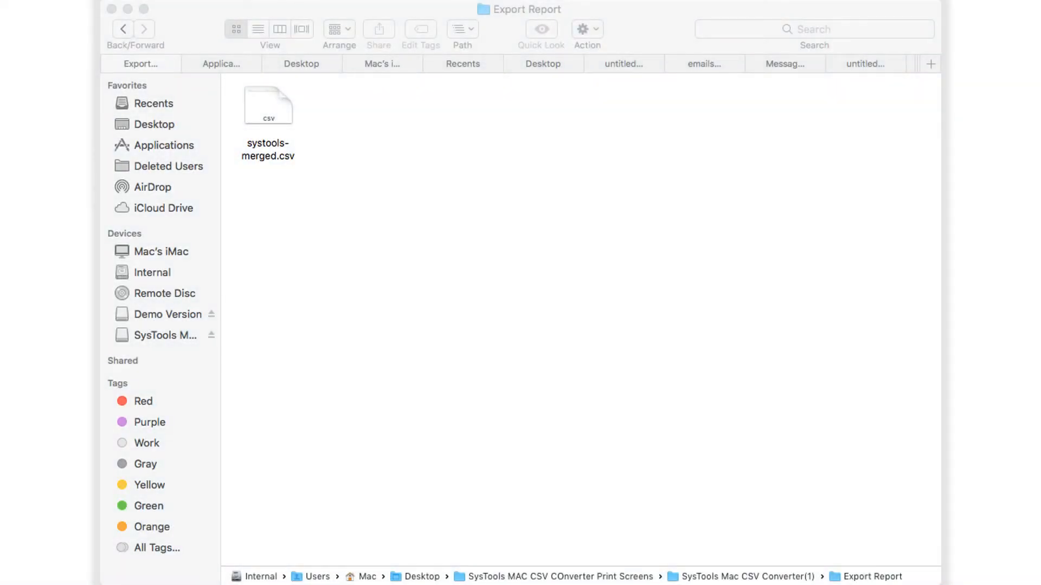
Open systools-merged-pst in Outlook and view its Contacts section.
double_click(267, 107)
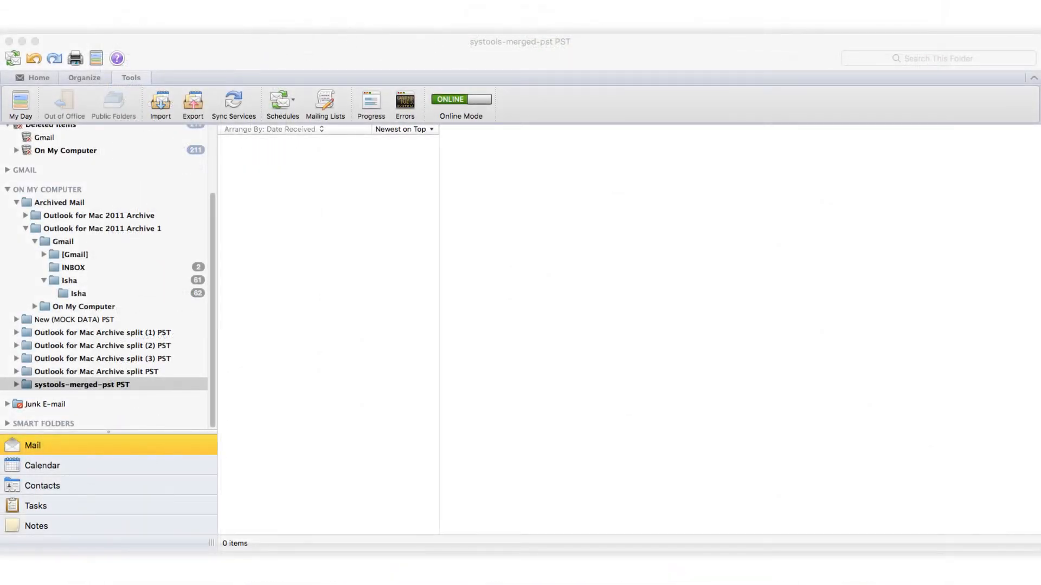
left_click(42, 486)
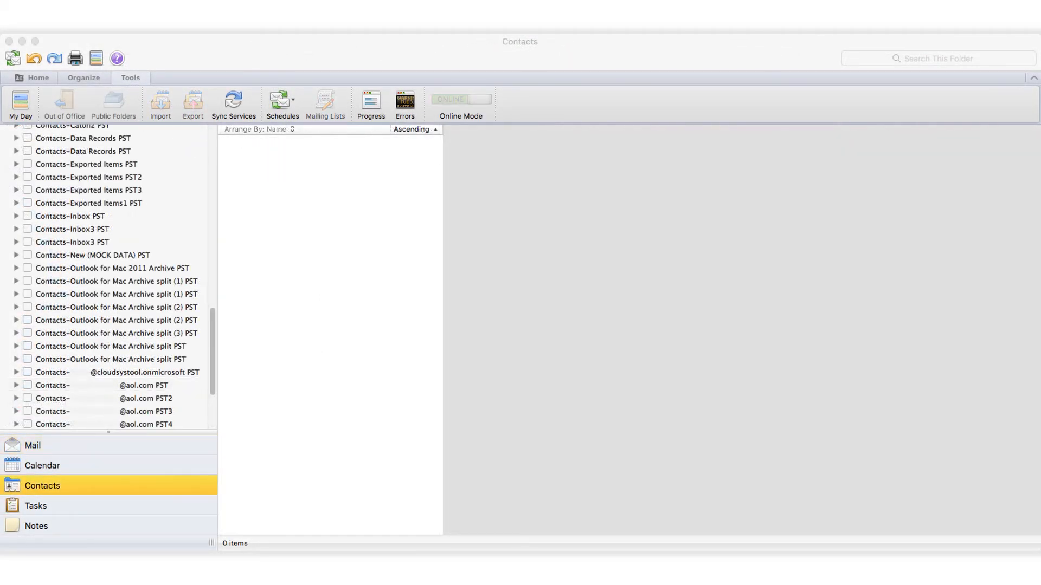